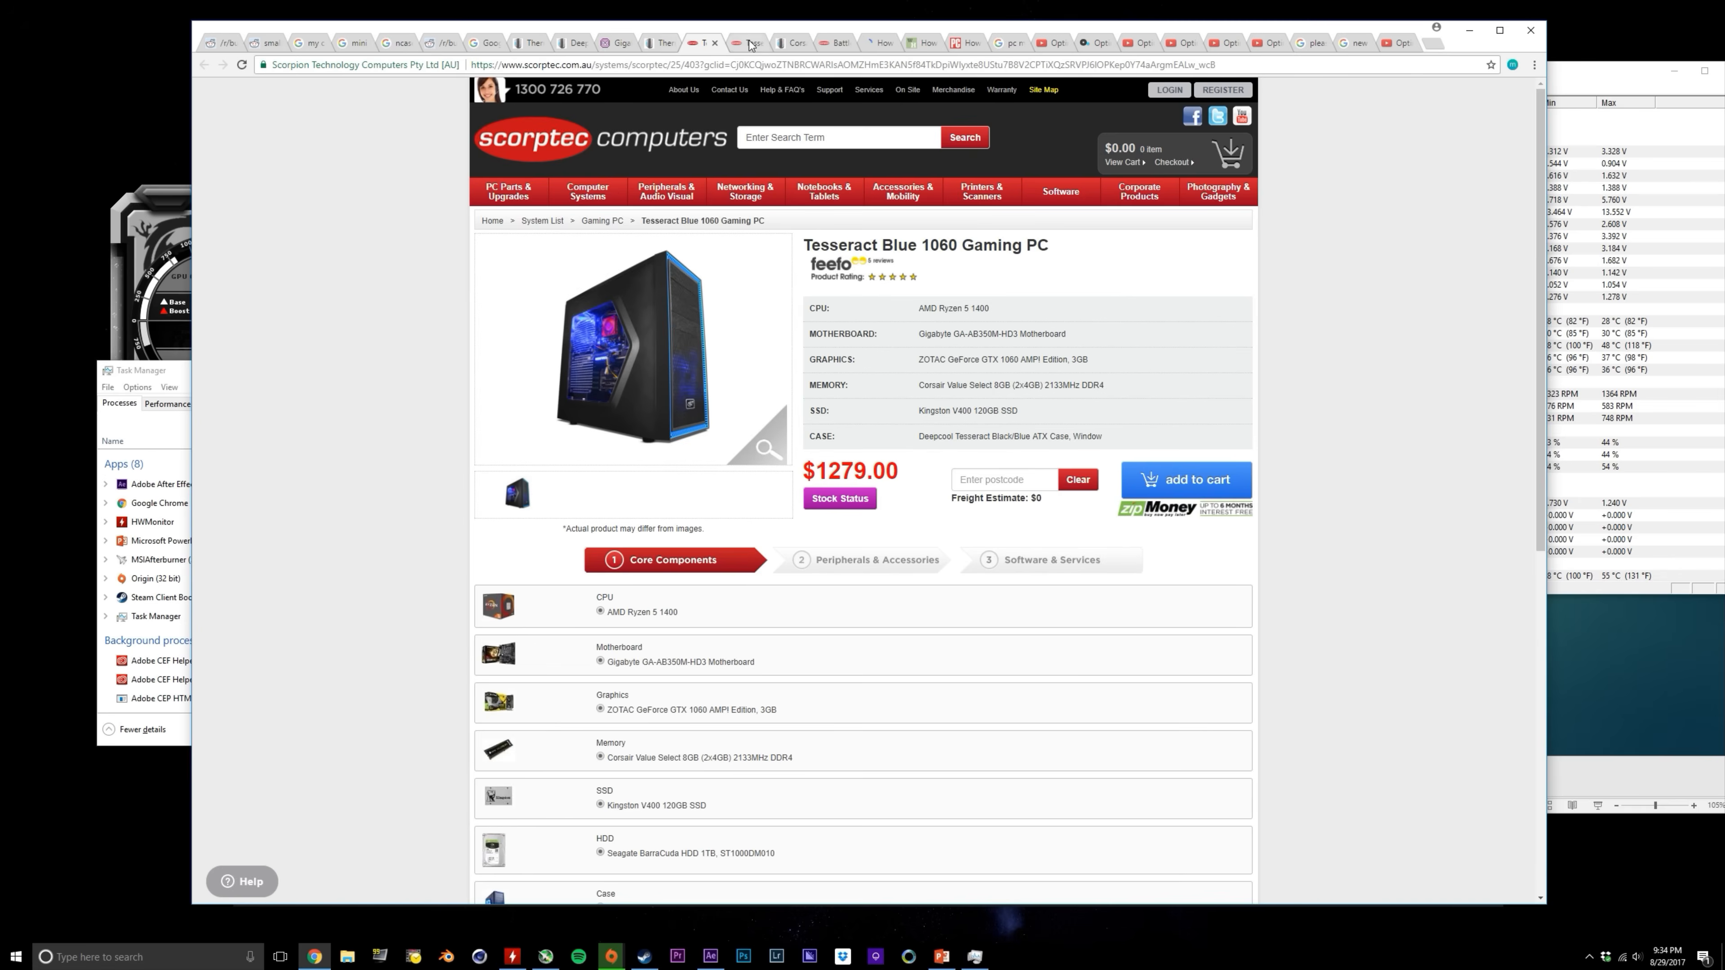
Switch from the Scorptec Tesseract Blue 1060 listing to the Optimum Tech YouTube channel.
left_click(1310, 43)
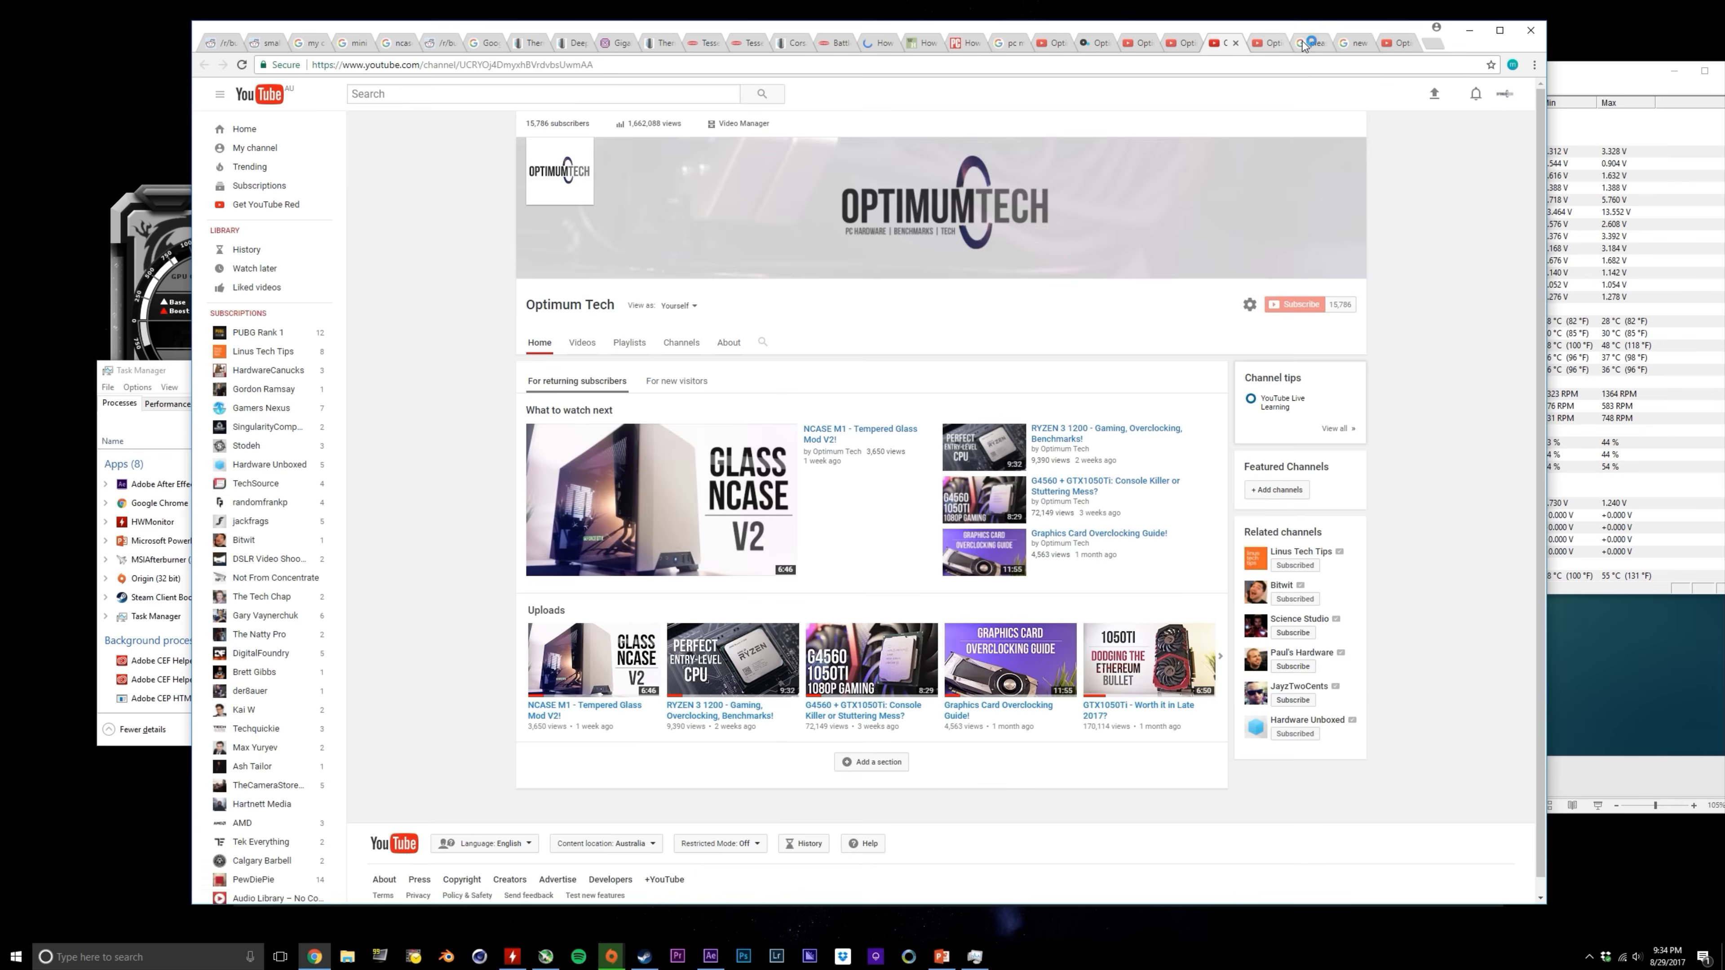
left_click(308, 42)
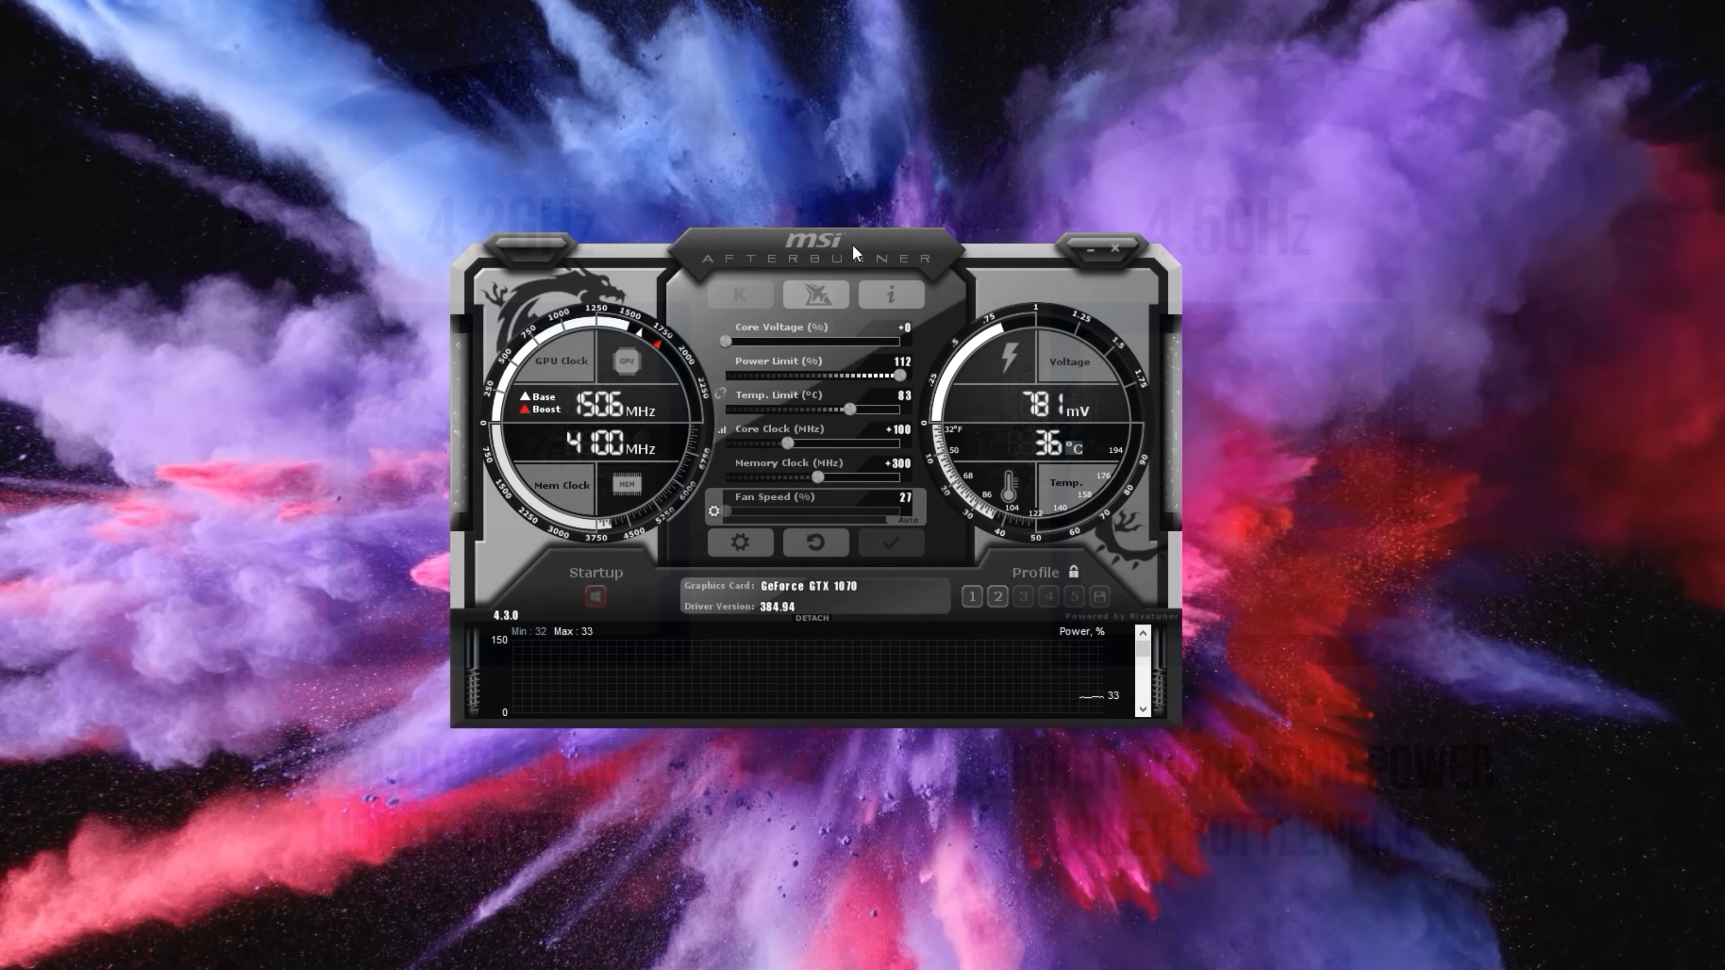
In the Monitoring properties, set GPU usage to show in the On-Screen Display like CPU usage.
left_click(740, 541)
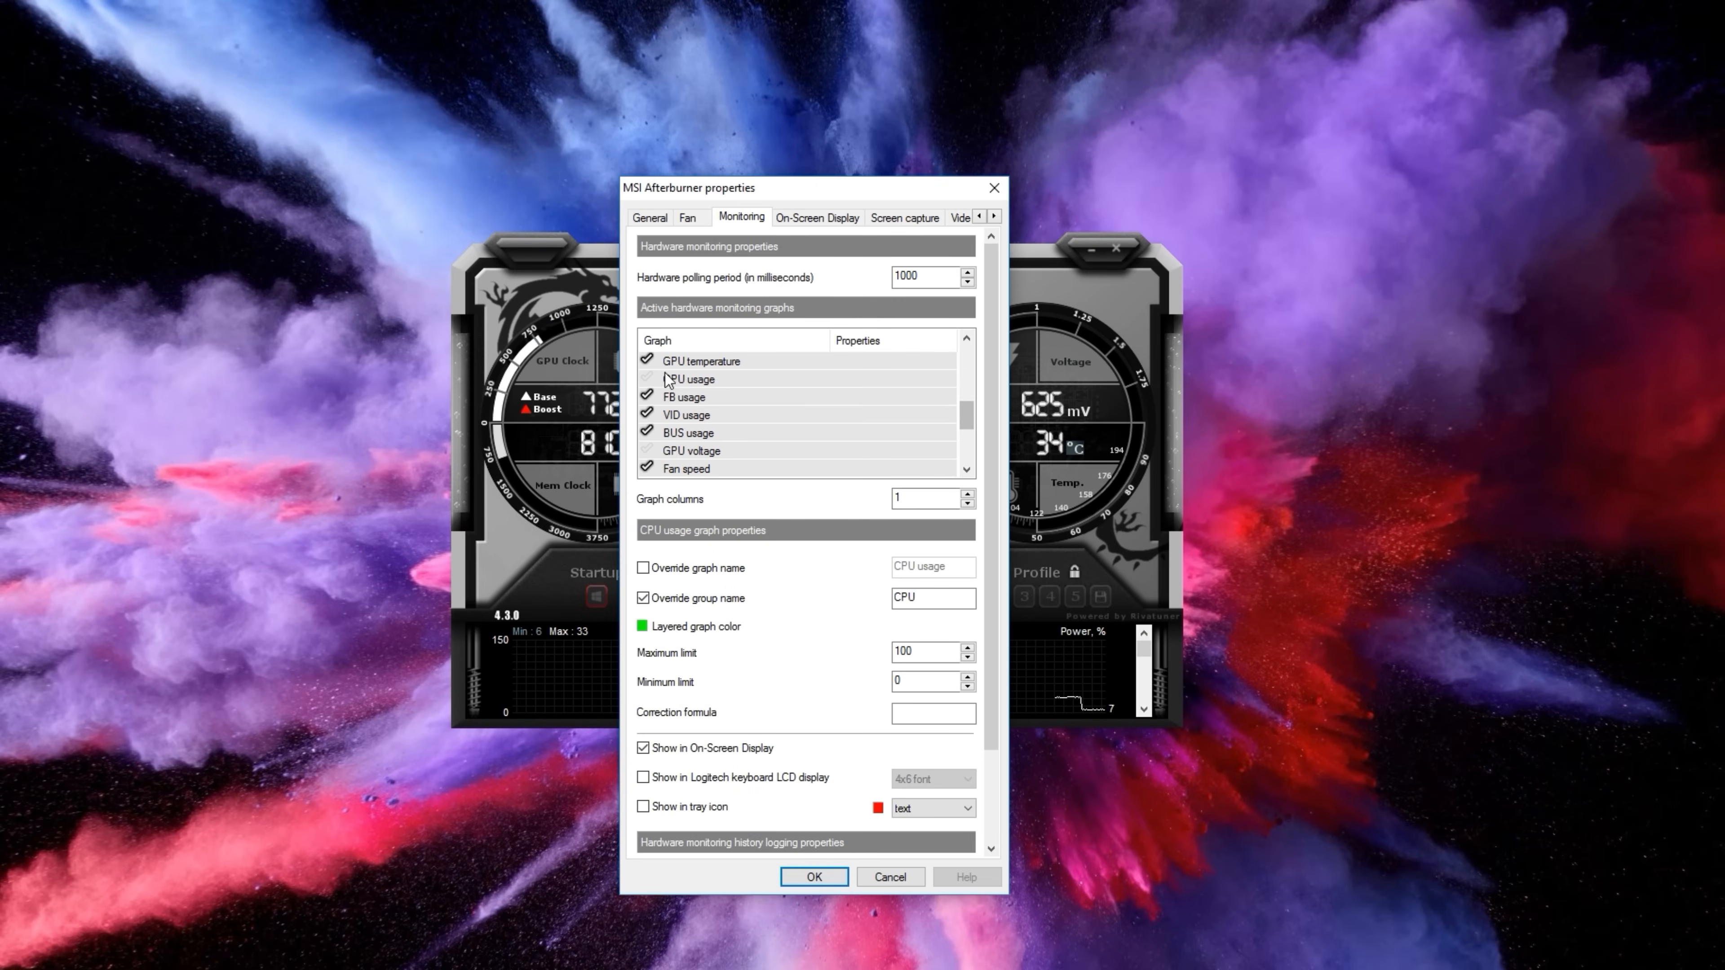
left_click(690, 378)
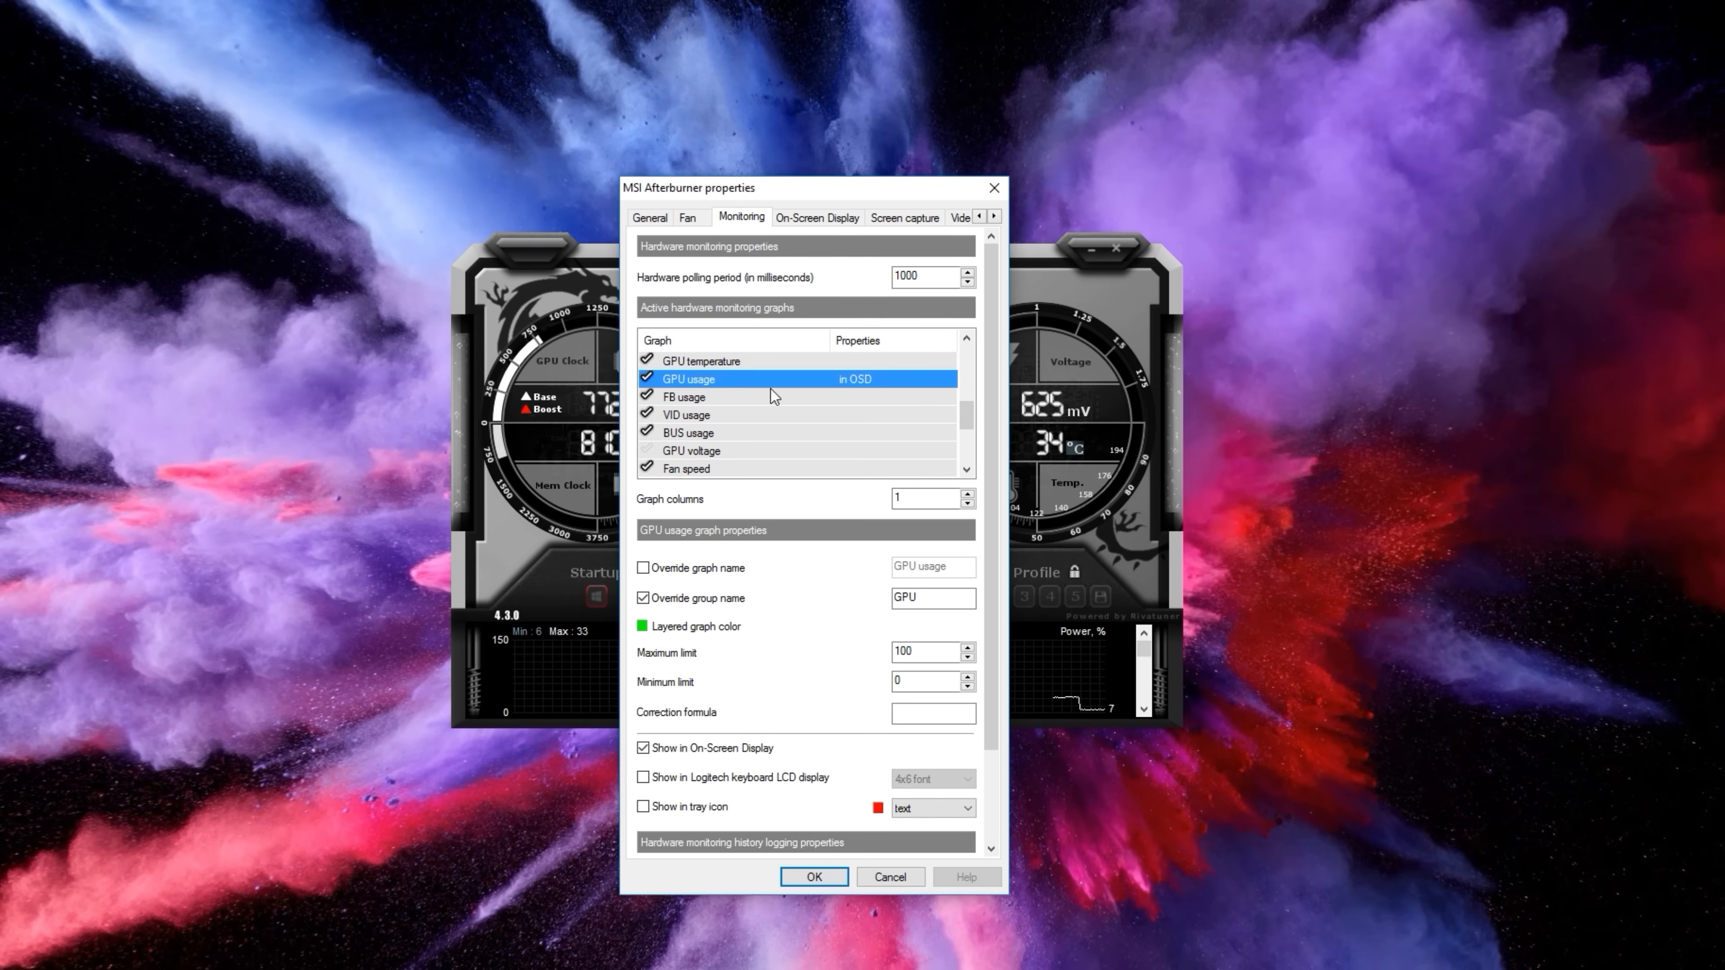
left_click(643, 749)
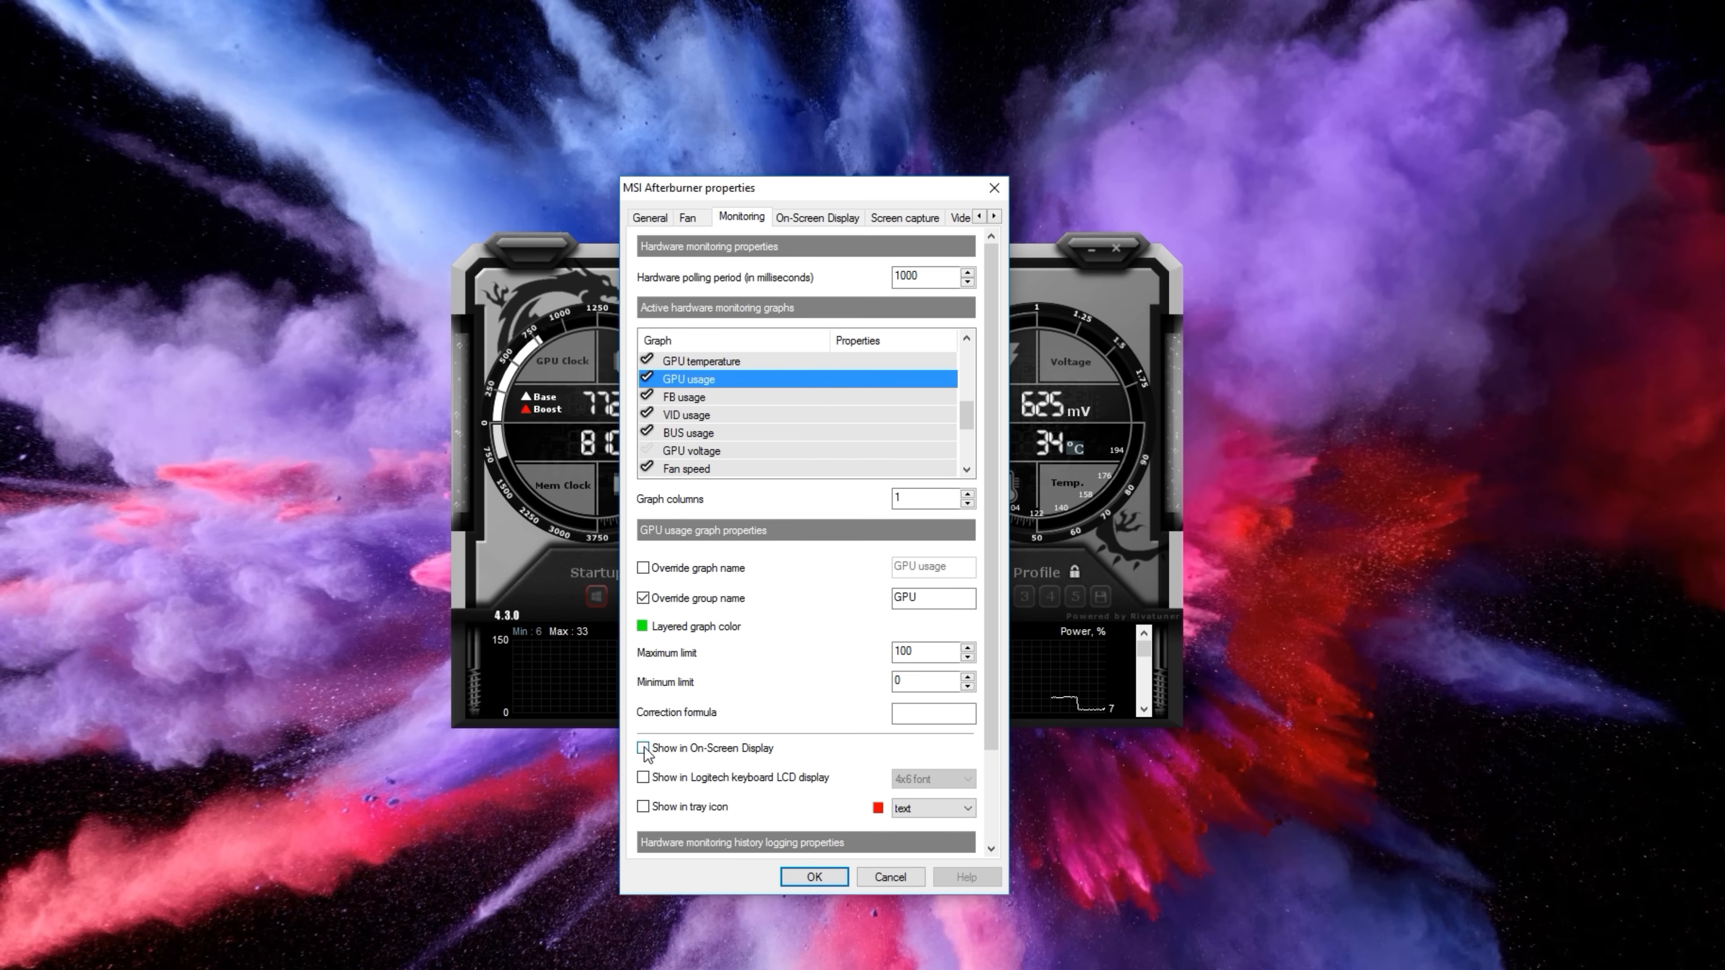